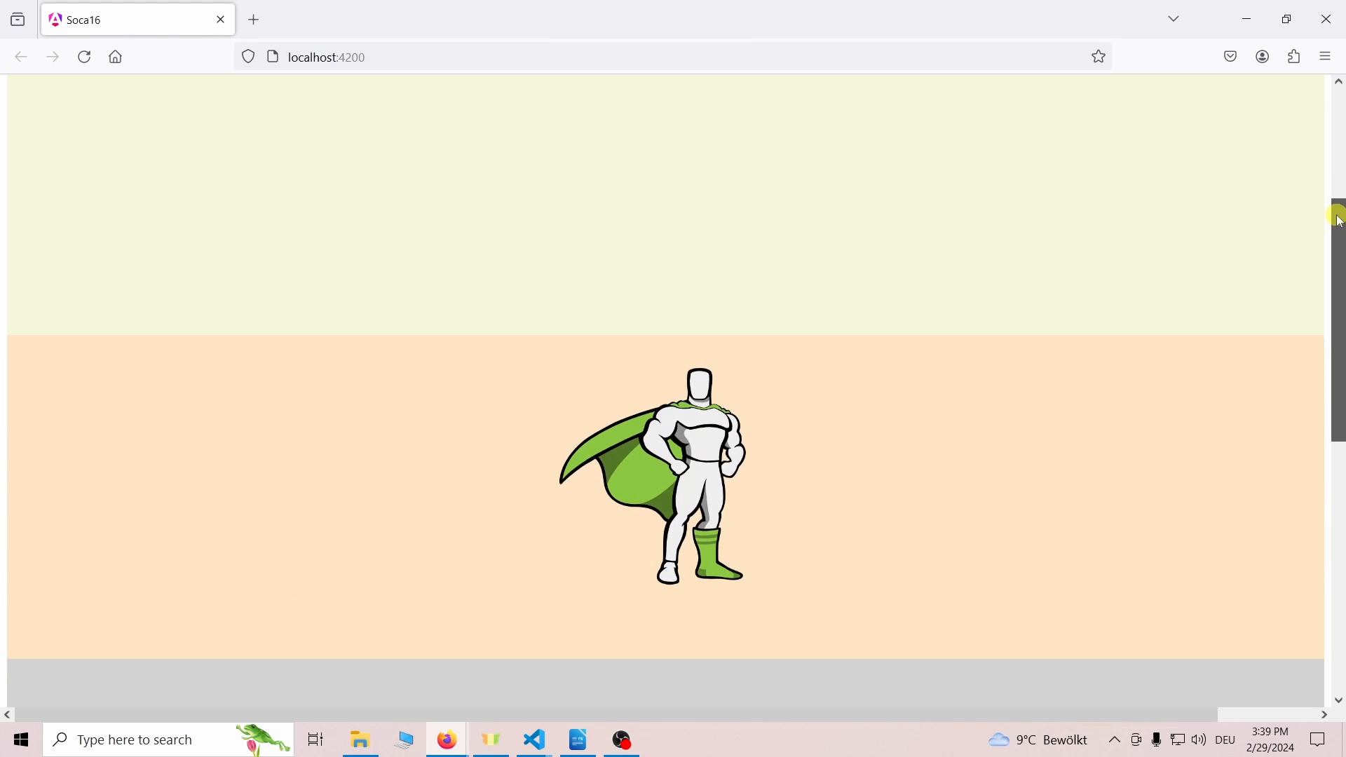
Step: Move the terminal into the soca16 folder and pick up the sub graphic from the desktop
{"action": "scroll", "scroll_direction": "down", "scroll_amount": 3}
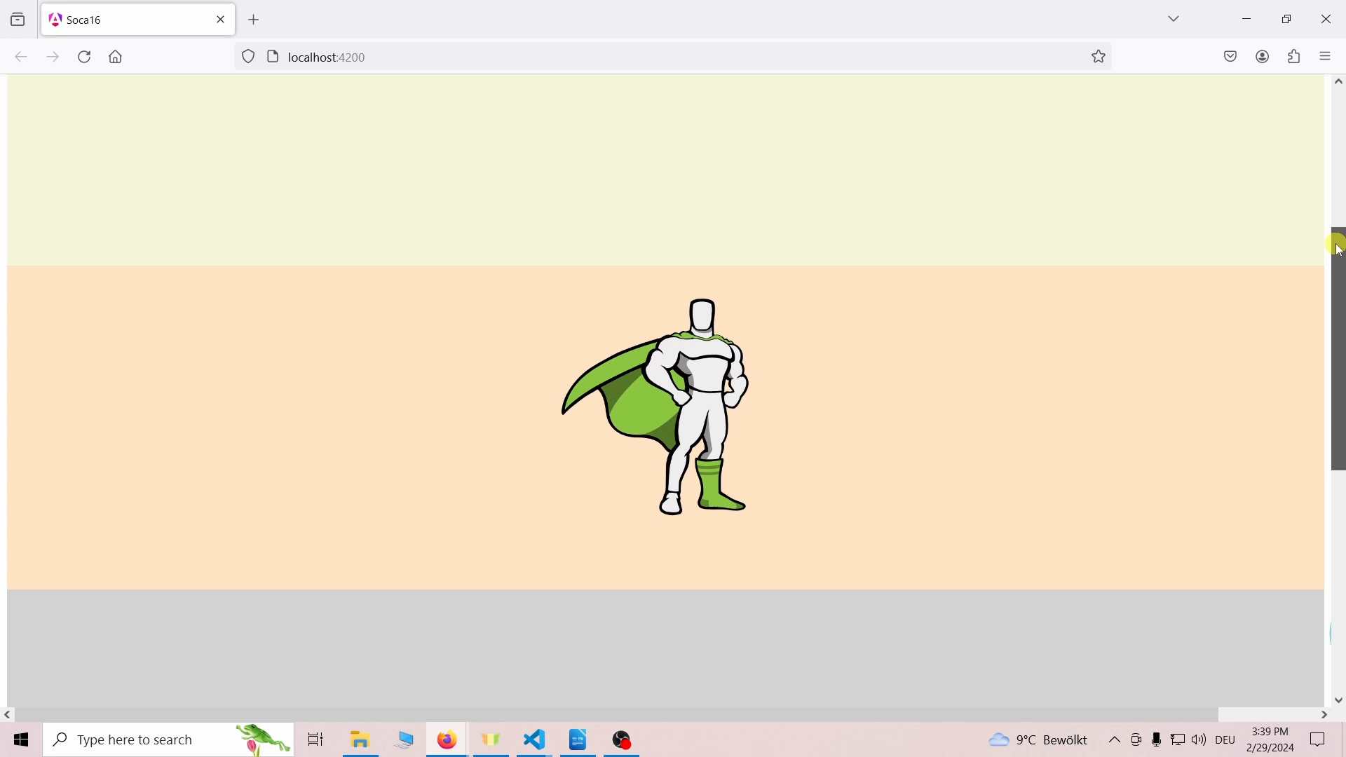
{"action": "scroll", "scroll_direction": "down", "scroll_amount": 3}
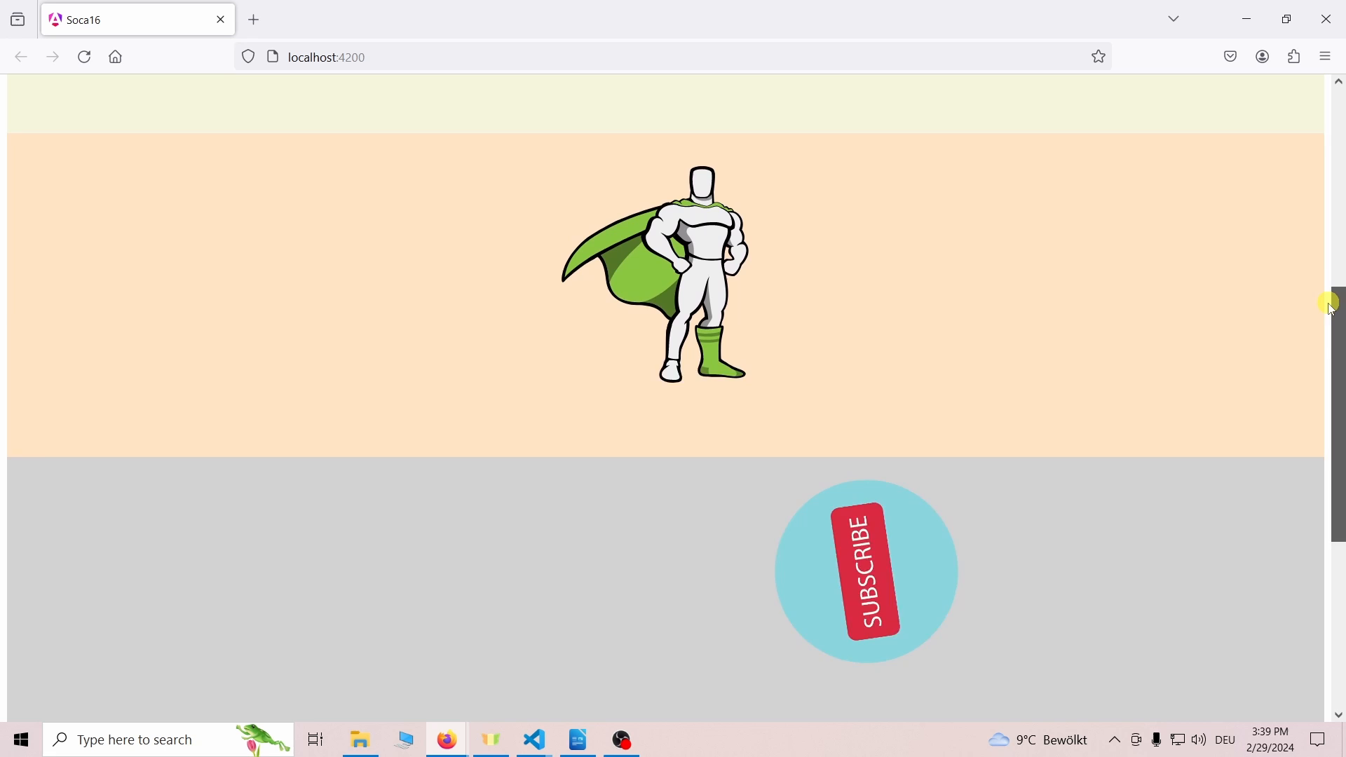
{"action": "scroll", "scroll_direction": "down", "scroll_amount": 3}
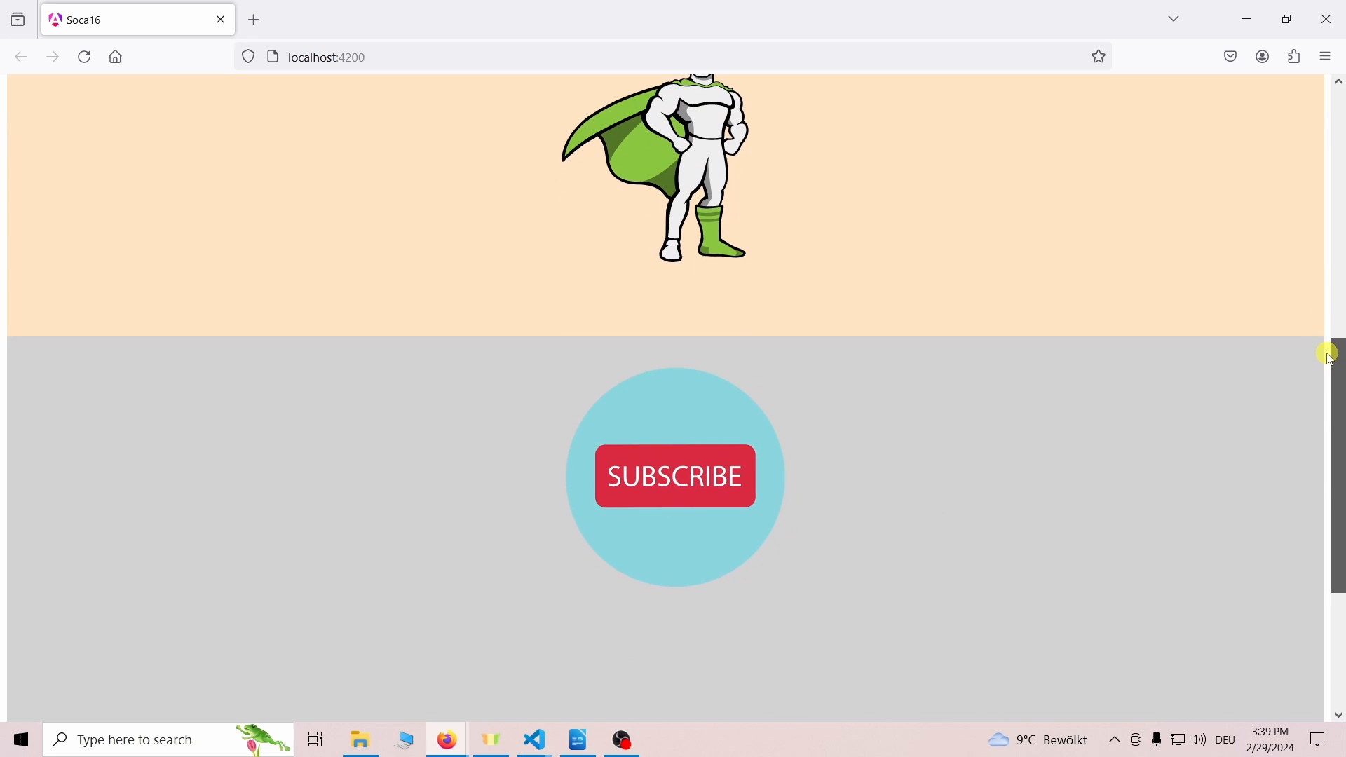
{"action": "mouse_move", "coordinate": [1318, 358]}
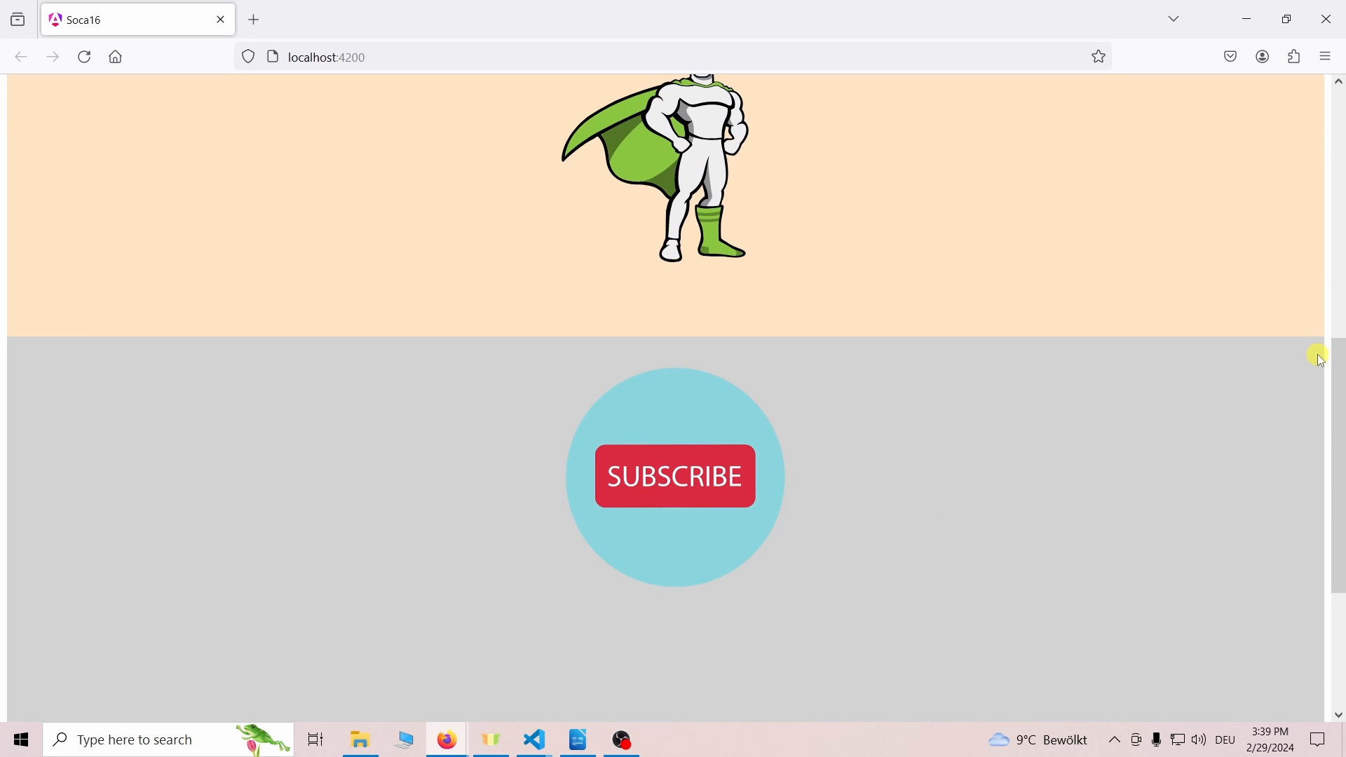
{"action": "scroll", "scroll_direction": "down", "scroll_amount": 3}
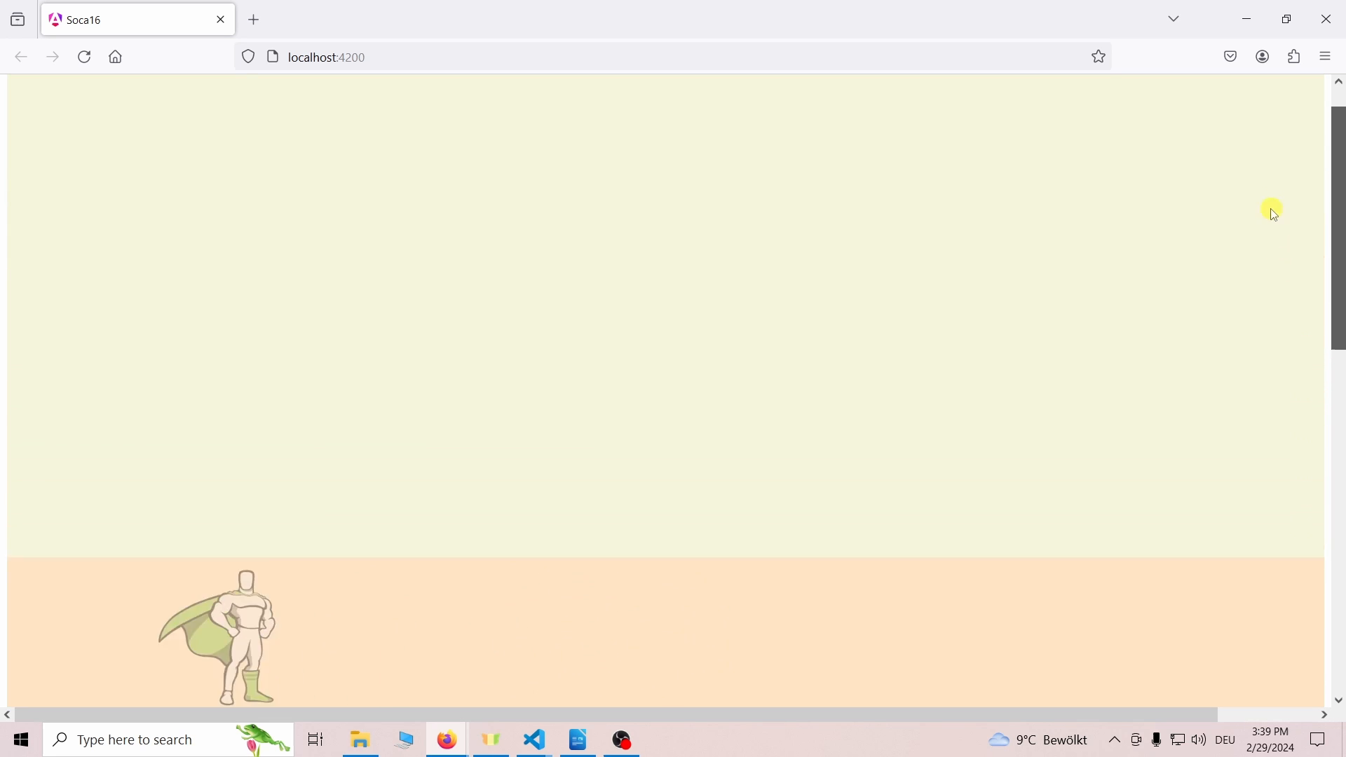
{"action": "left_click", "coordinate": [576, 739]}
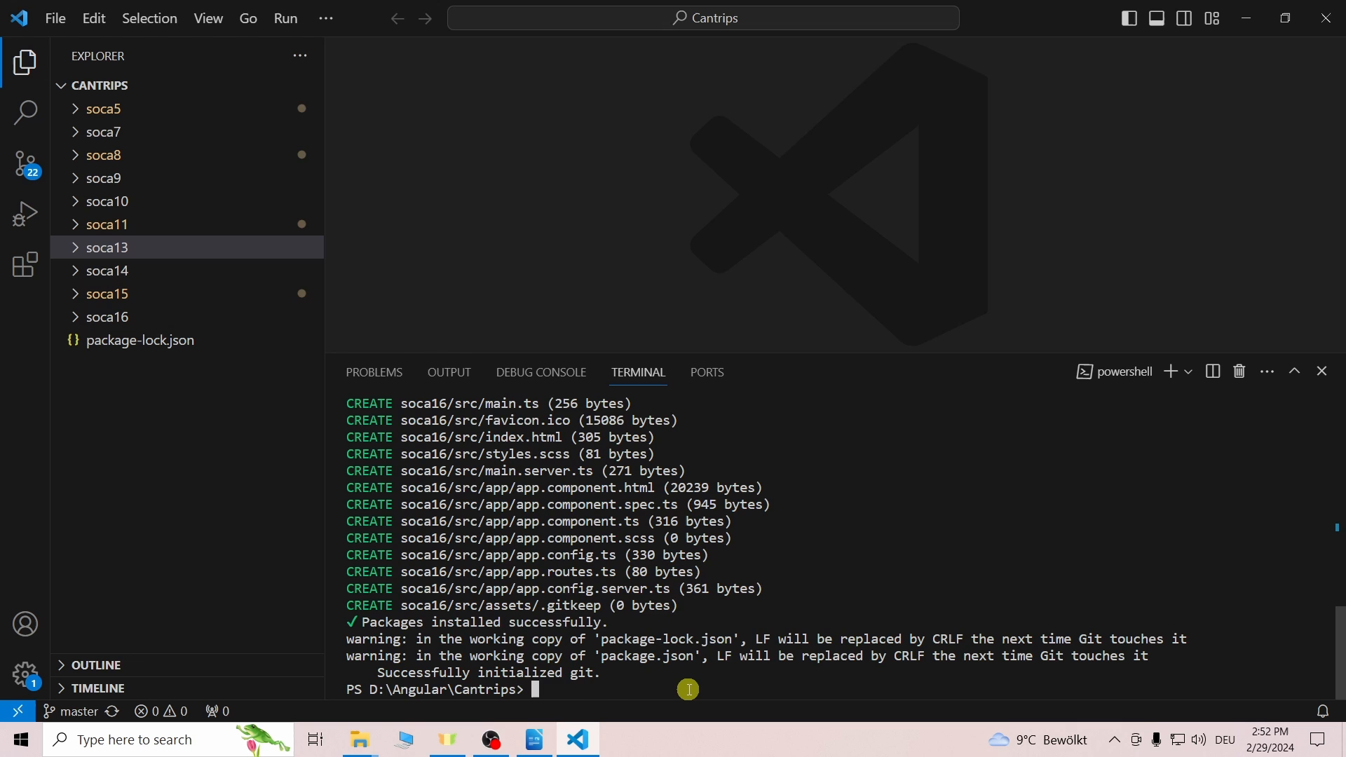
{"action": "type", "text": "cd soca16"}
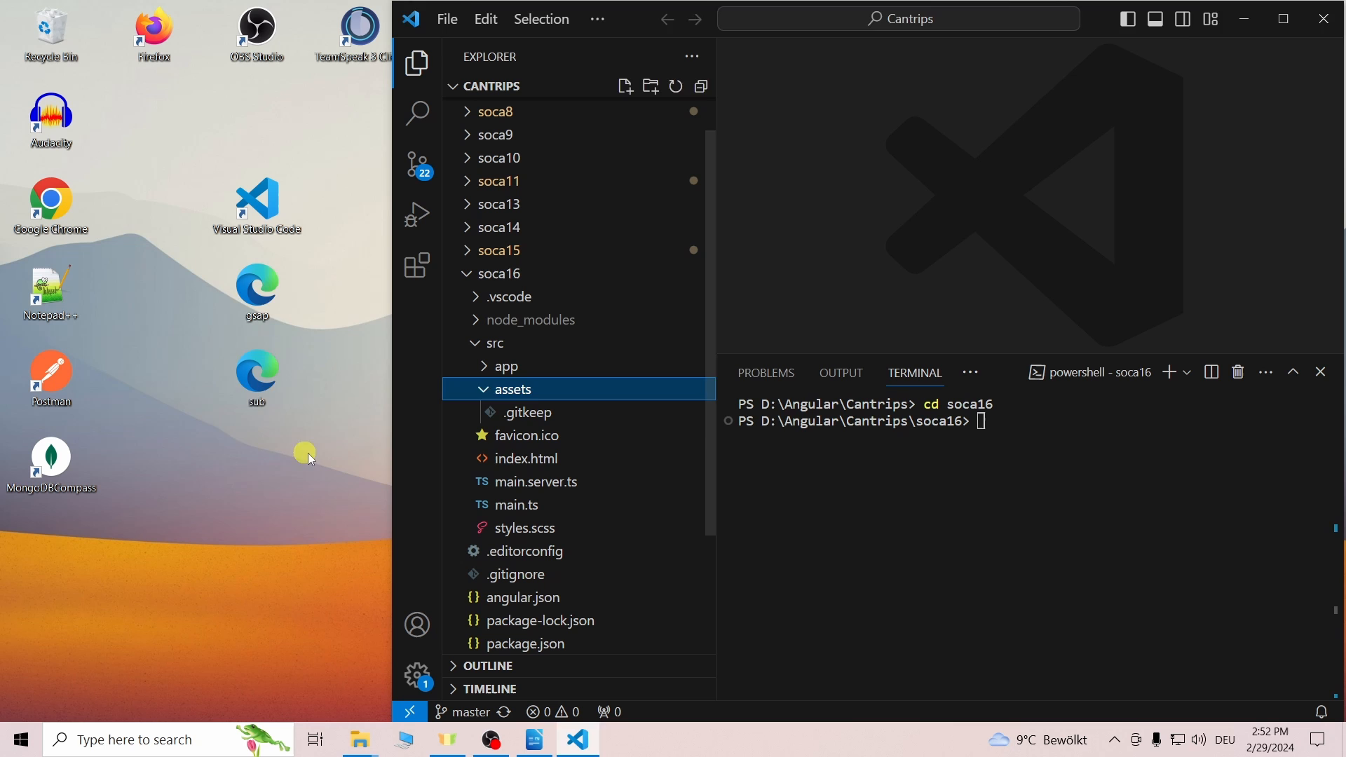
{"action": "left_click", "coordinate": [513, 388]}
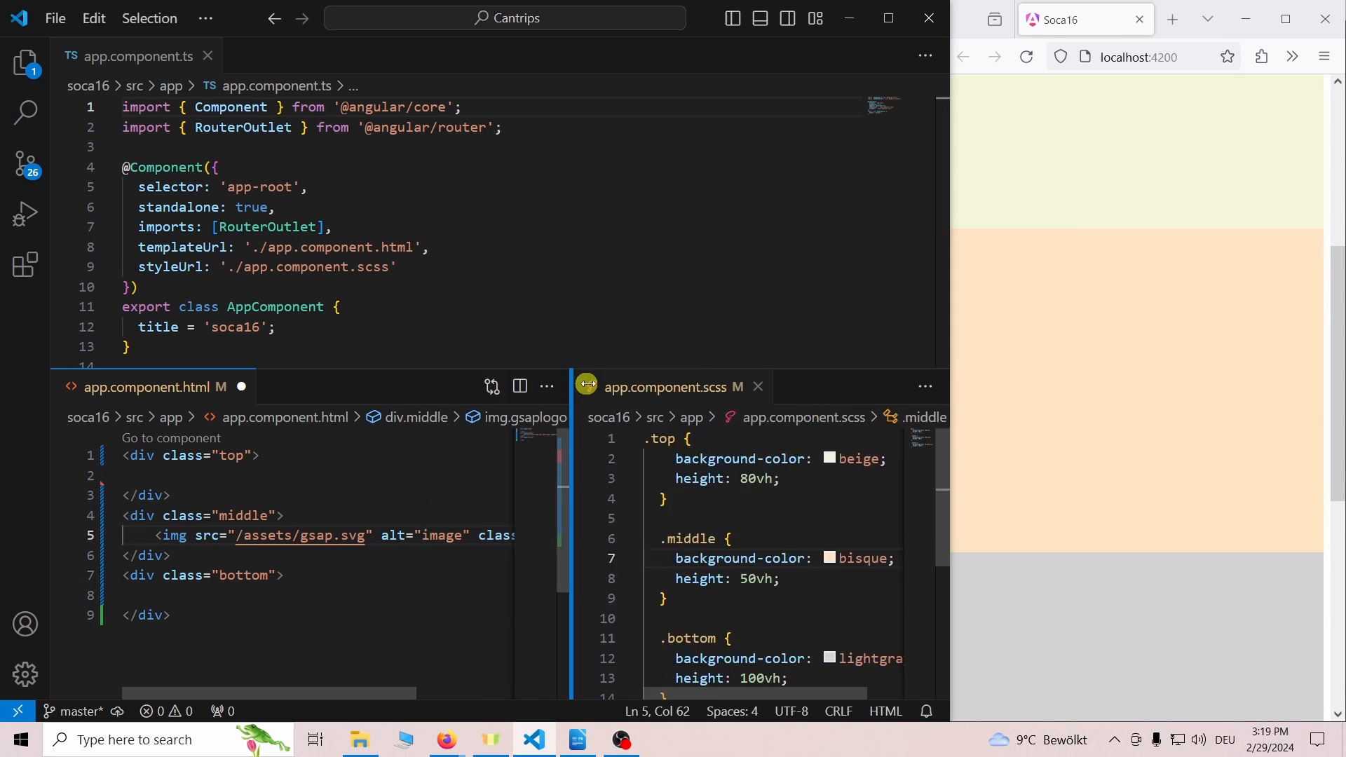
Step: Add an img tag for /assets/sub.svg with class sublogo to the bottom section
{"action": "type", "text": "<img src=\"/assets/sub.svg\" alt=\"image\" class=\"sublogo\">"}
{"action": "type", "text": "justify-content: flex-end;"}
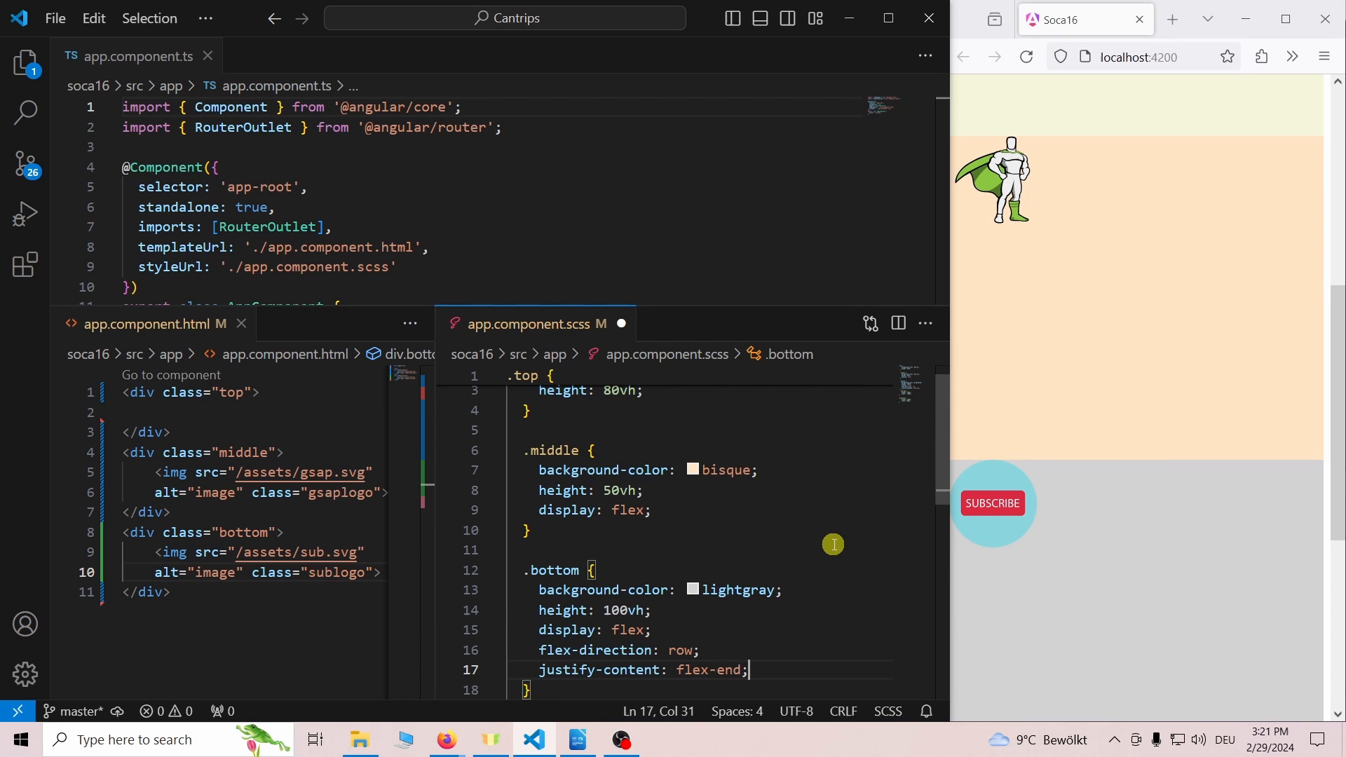
{"action": "scroll", "scroll_direction": "down", "scroll_amount": 3}
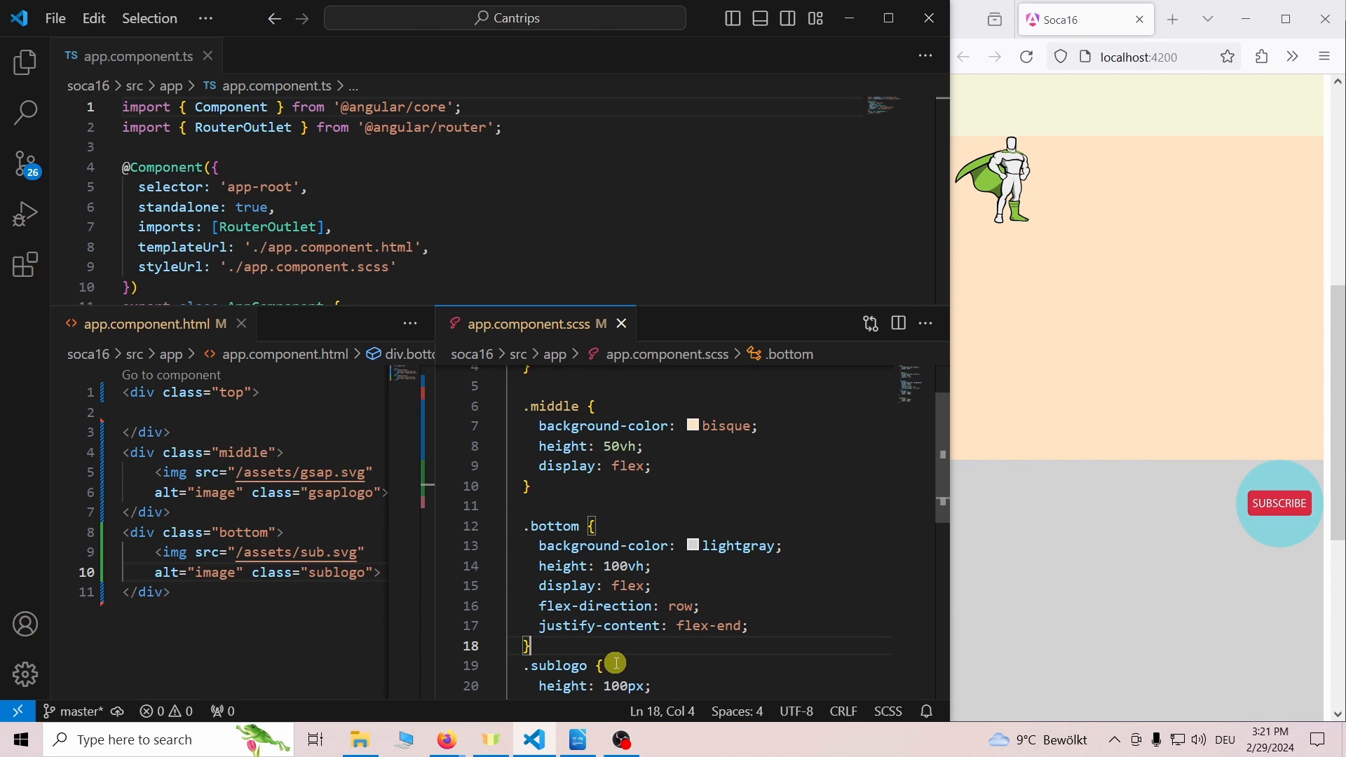
{"action": "mouse_move", "coordinate": [703, 643]}
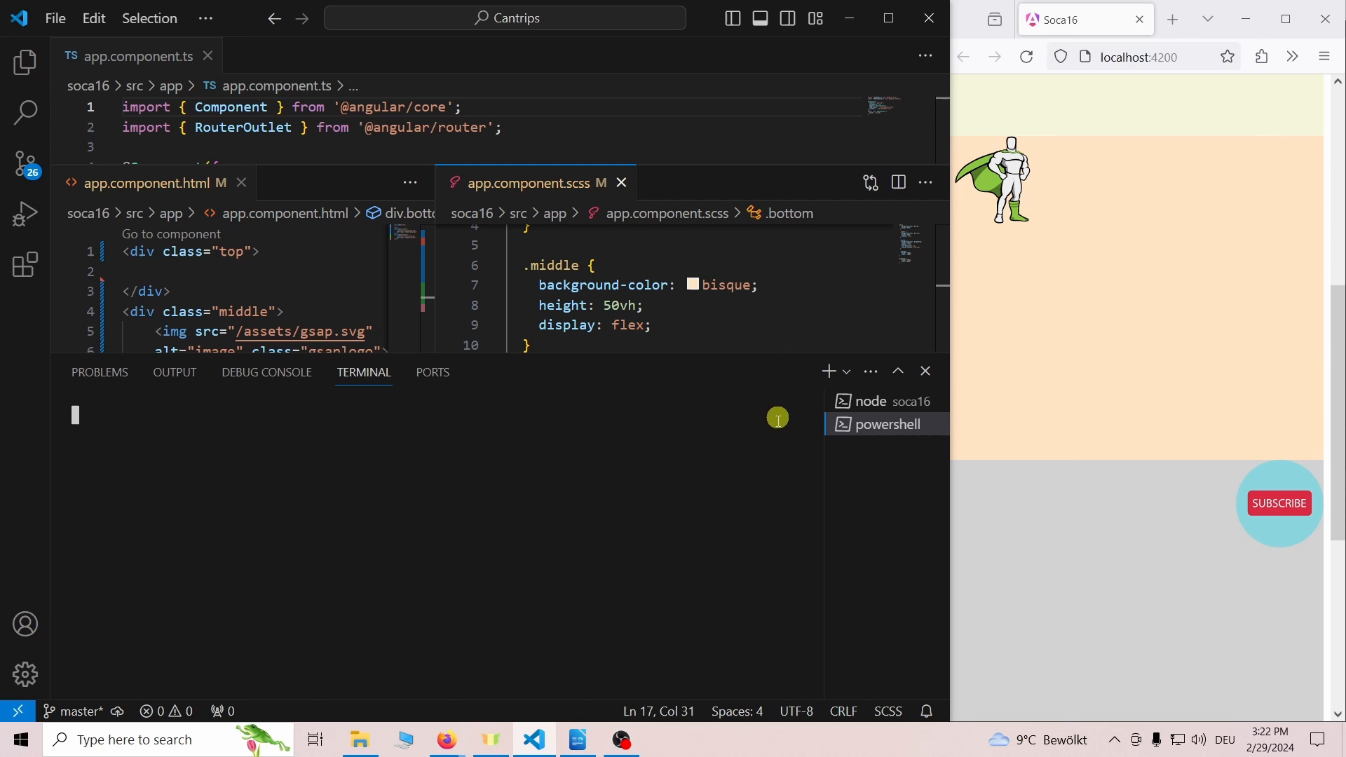
Step: Change the terminal into soca16 for npm install gsap, then return to app.component.ts
{"action": "type", "text": "cd soca16"}
{"action": "type", "text": "npm install gsap"}
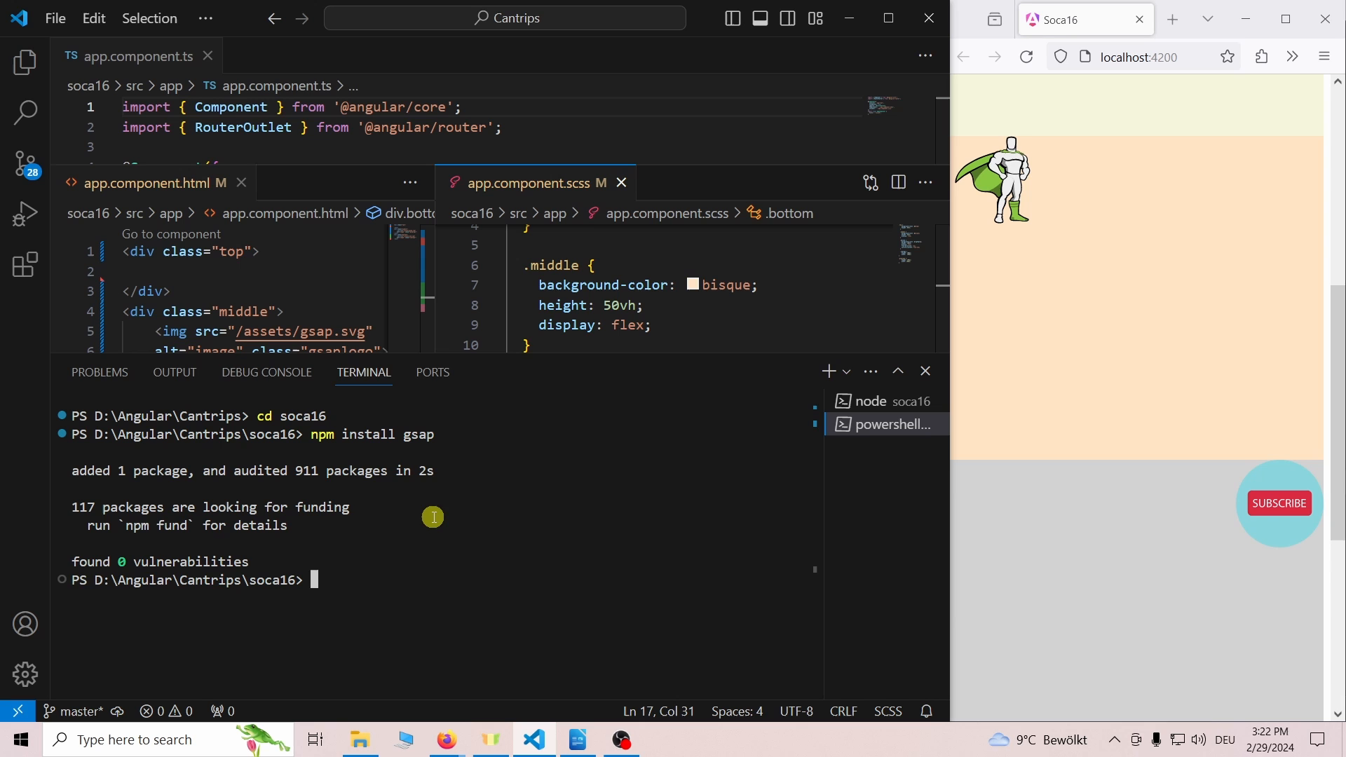
{"action": "left_click", "coordinate": [758, 17]}
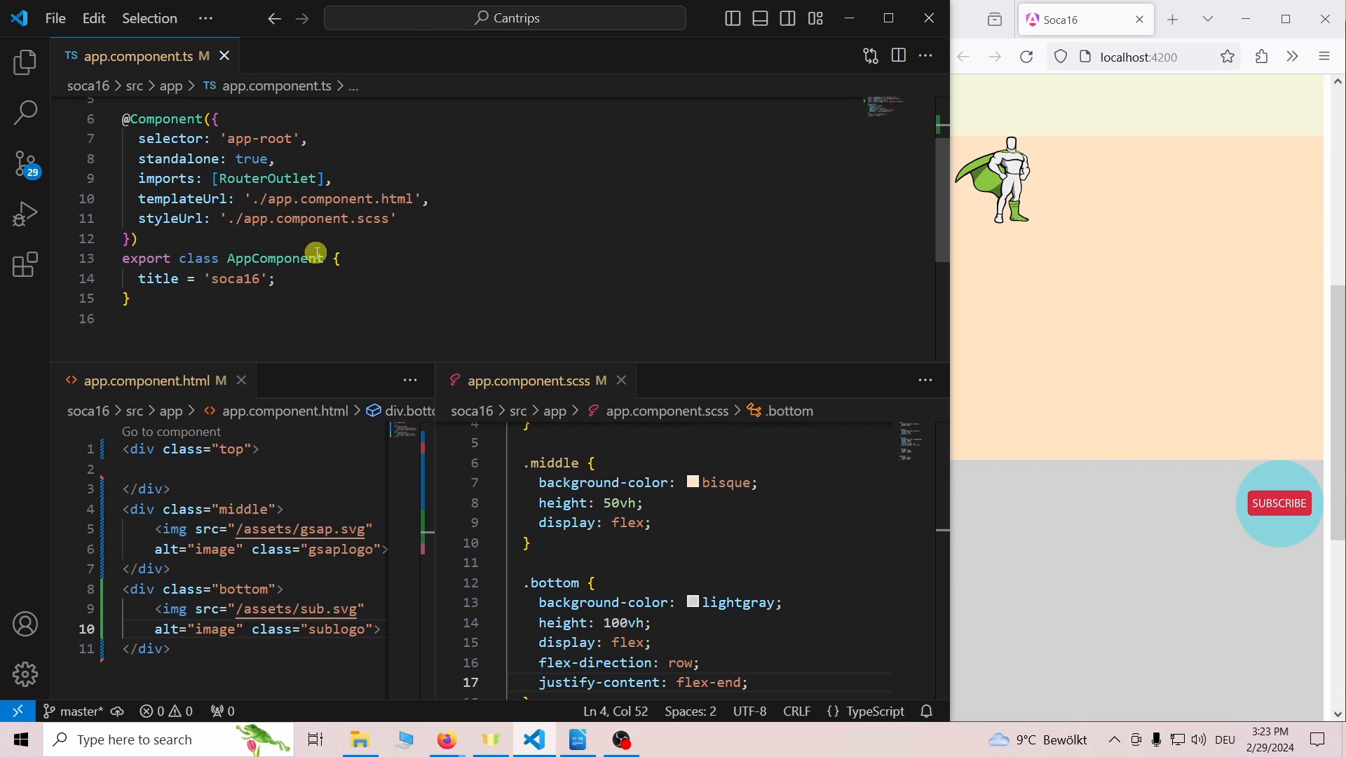
Step: Implement AfterViewInit, register ScrollTrigger and guard the tween with isPlatformBrowser(this.platformId)
{"action": "type", "text": "implements AfterViewInit"}
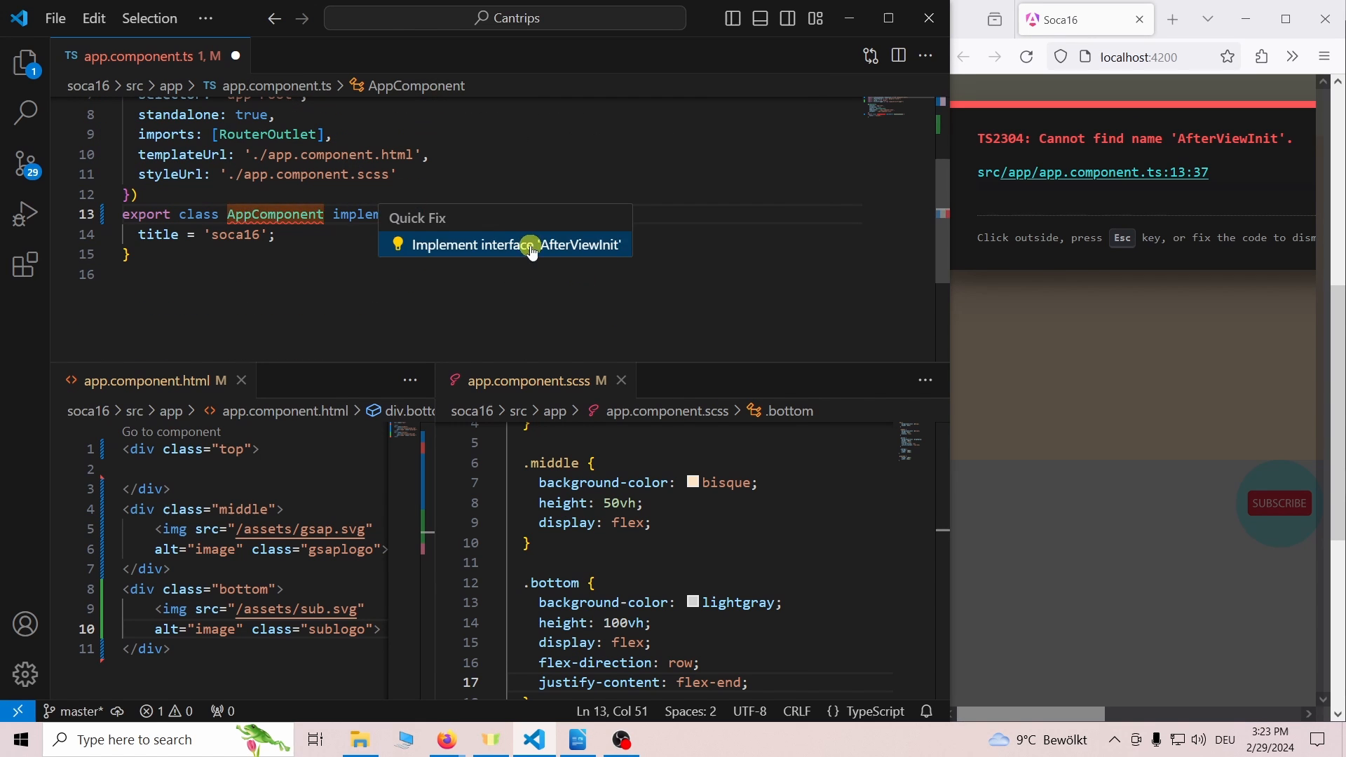
{"action": "left_click", "coordinate": [513, 244]}
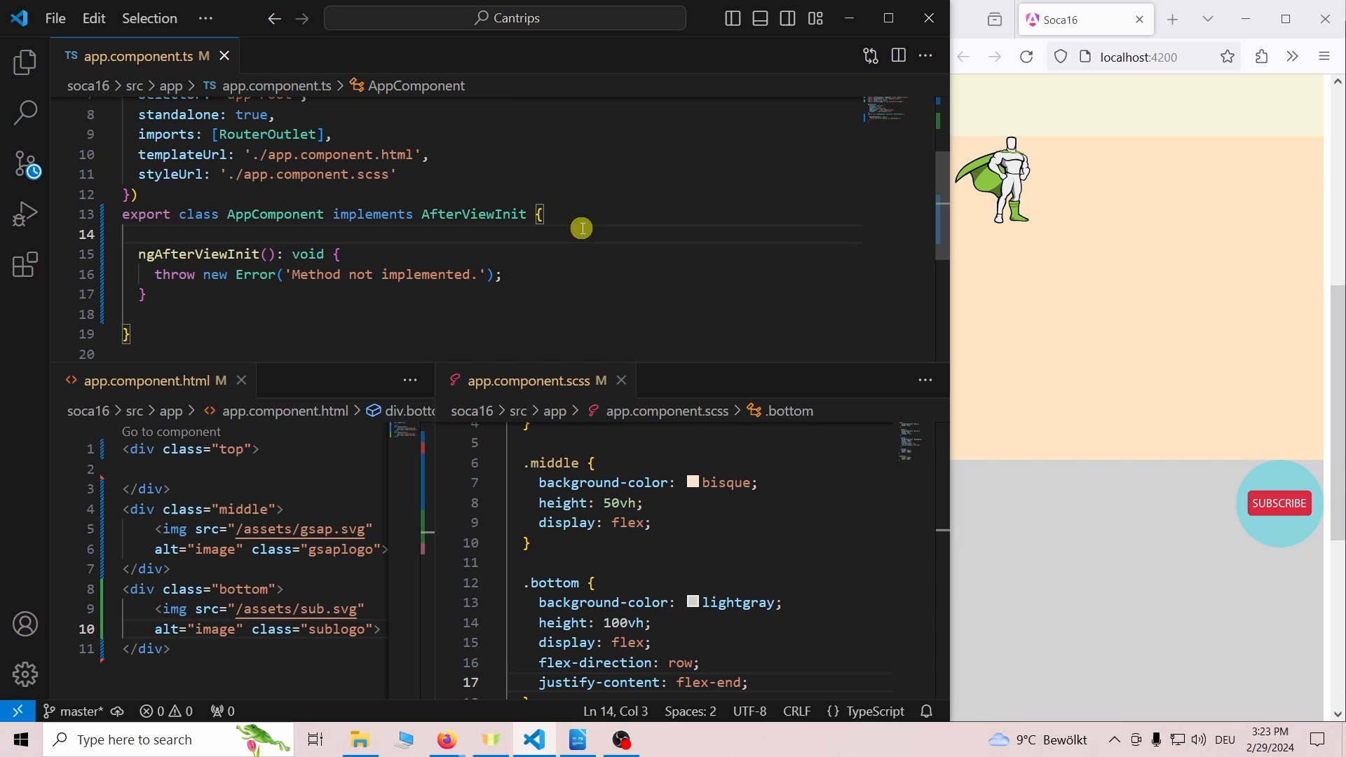
{"action": "triple_click", "coordinate": [327, 275]}
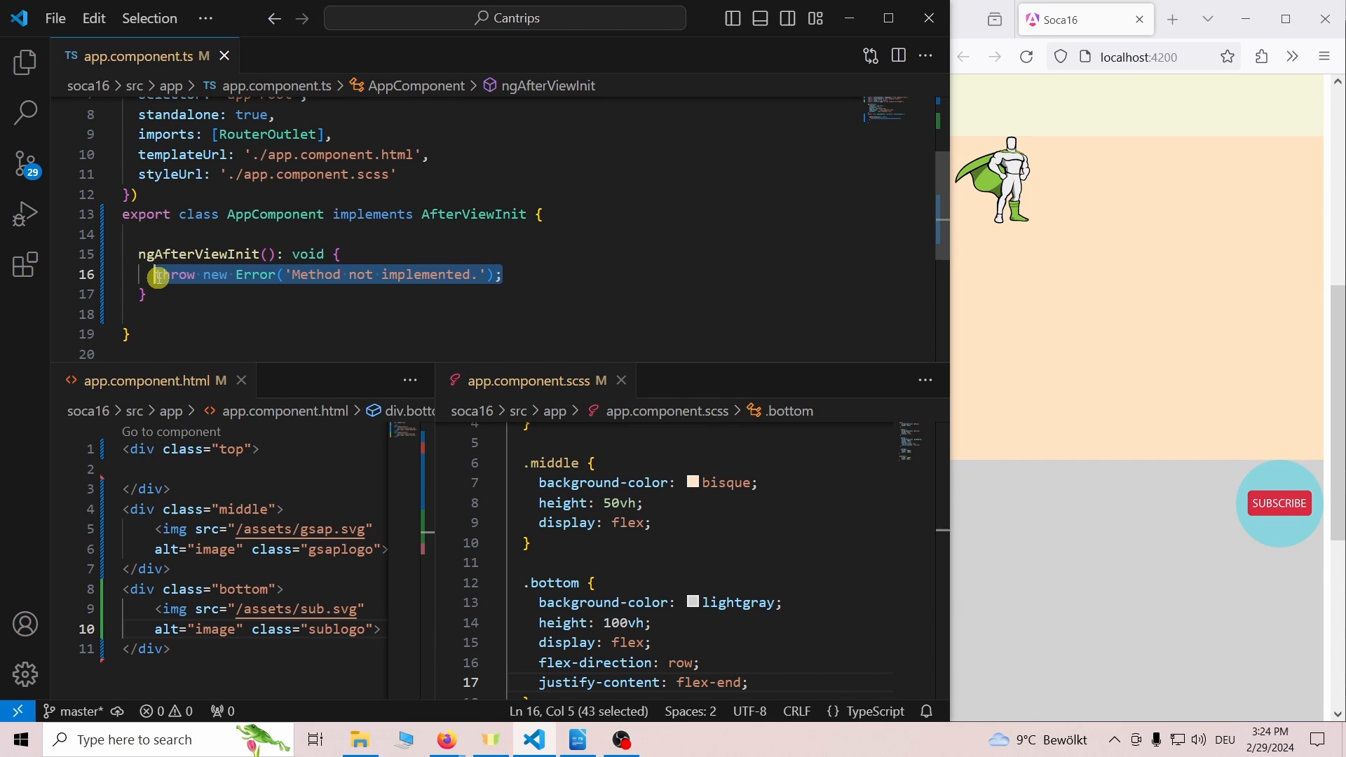
{"action": "type", "text": "gsap.registerPlugin(ScrollTrigger);"}
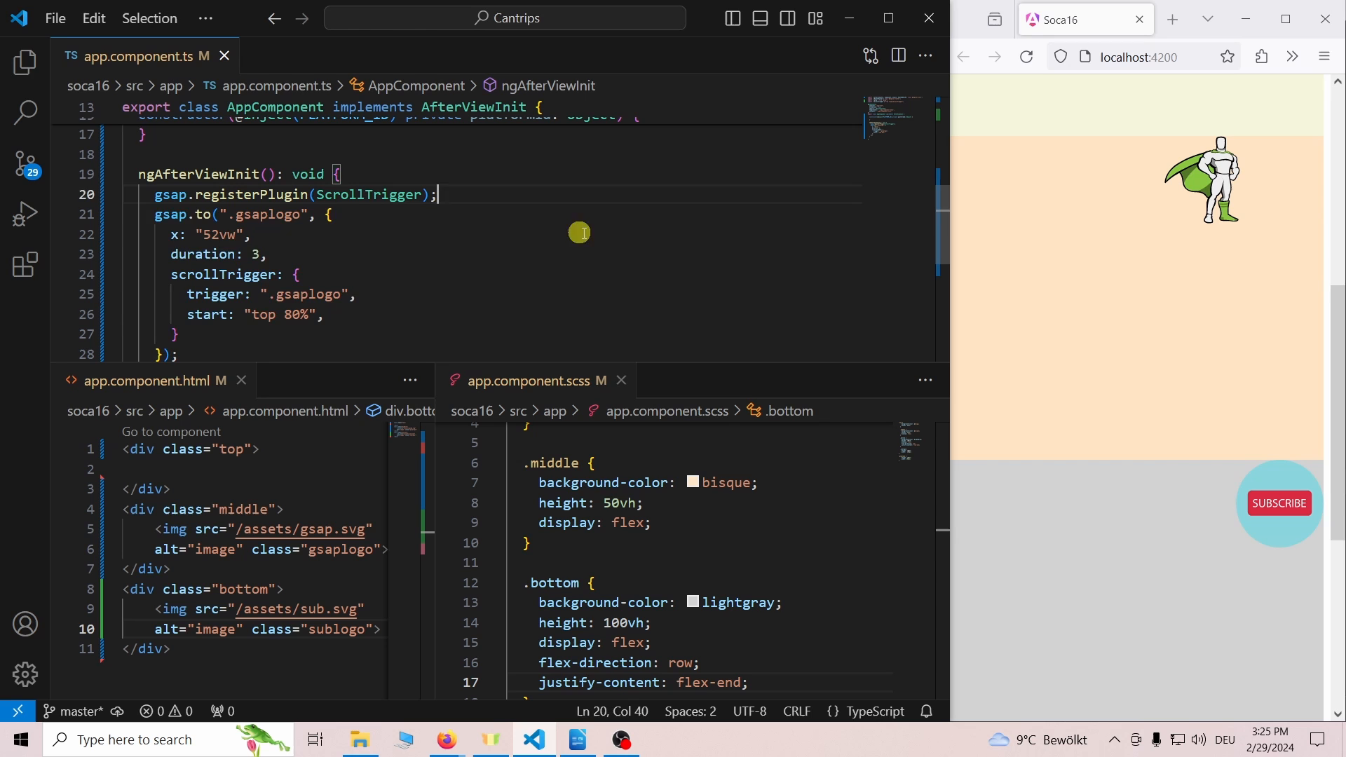
{"action": "type", "text": "if (isPlatformBrowser(this.platformId)) {"}
{"action": "type", "text": "}"}
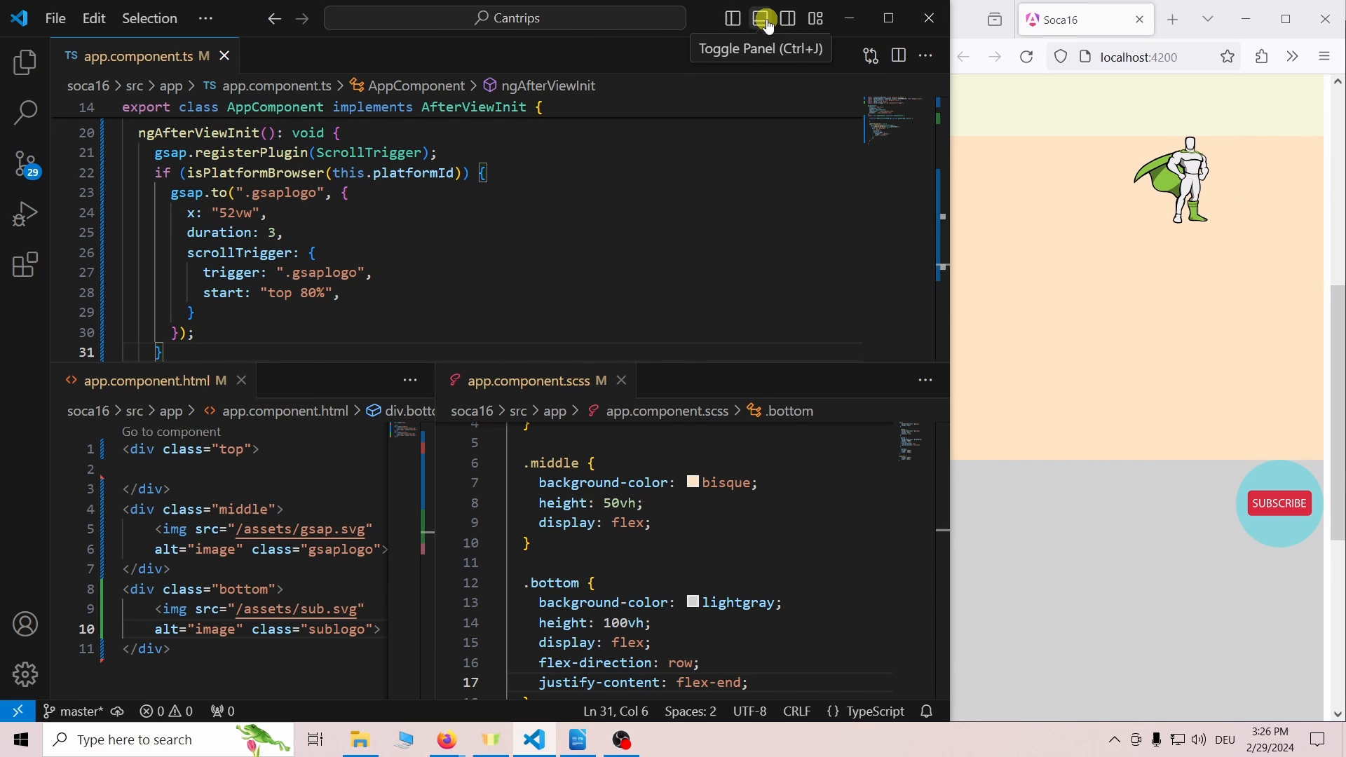
Step: Extend the superhero tween with y "15vh", scale 2.5 and an opacity fade-in
{"action": "left_click", "coordinate": [761, 17]}
{"action": "type", "text": "opacity: 1,"}
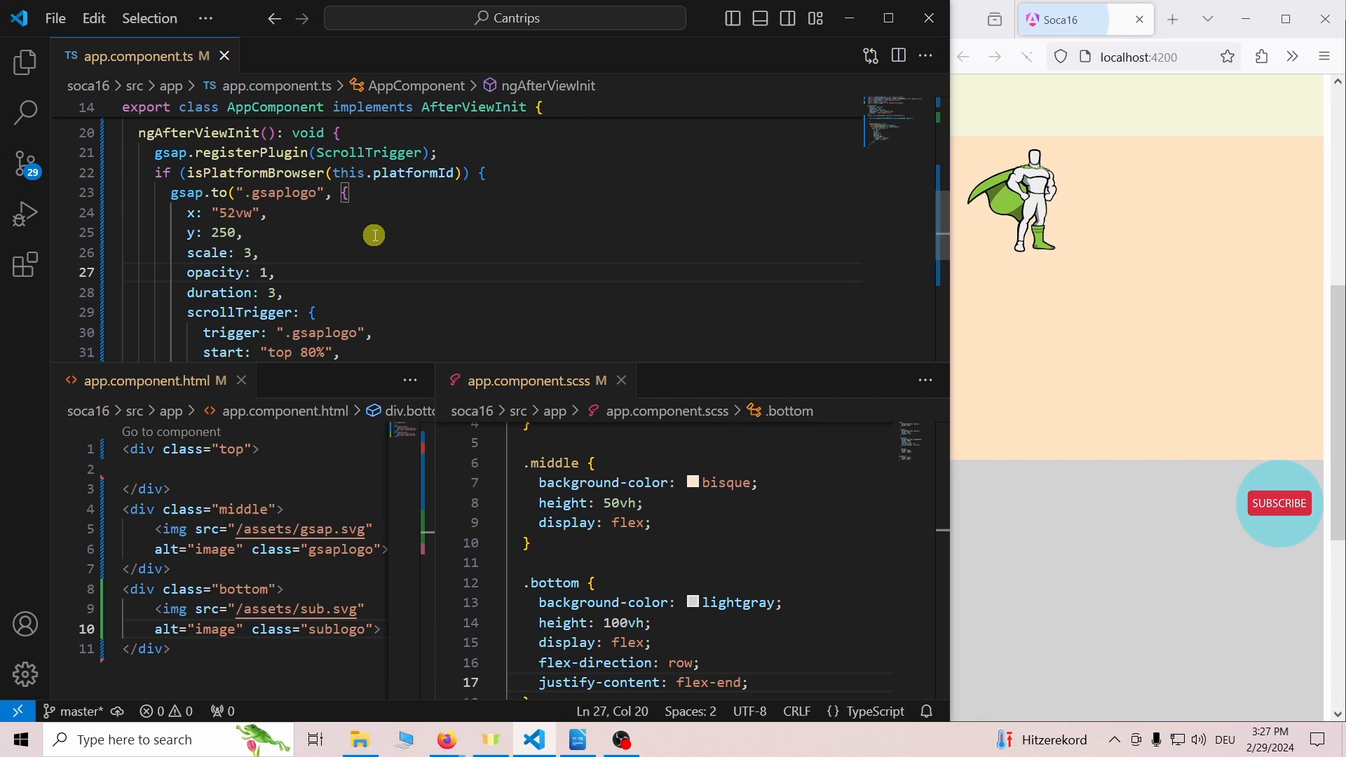
{"action": "left_click", "coordinate": [1027, 56]}
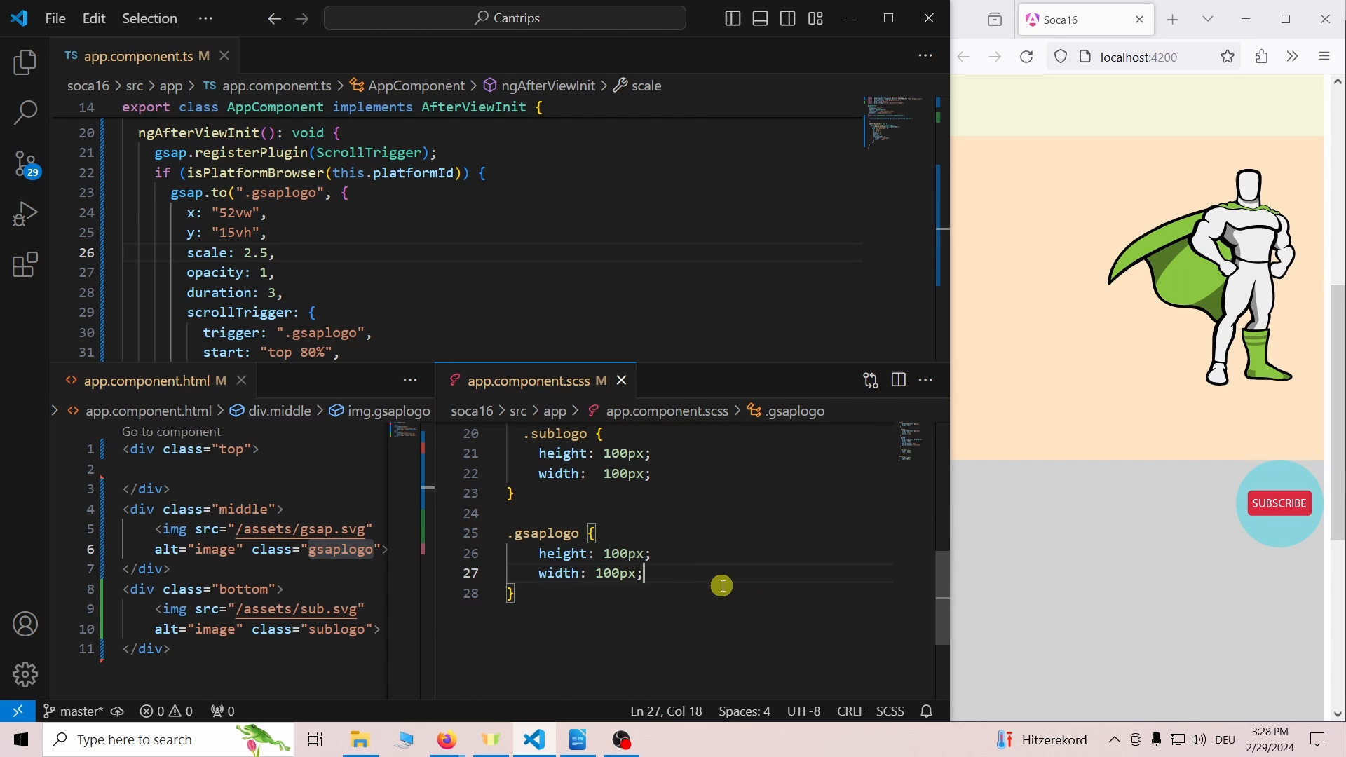
{"action": "type", "text": "opacity: 0;"}
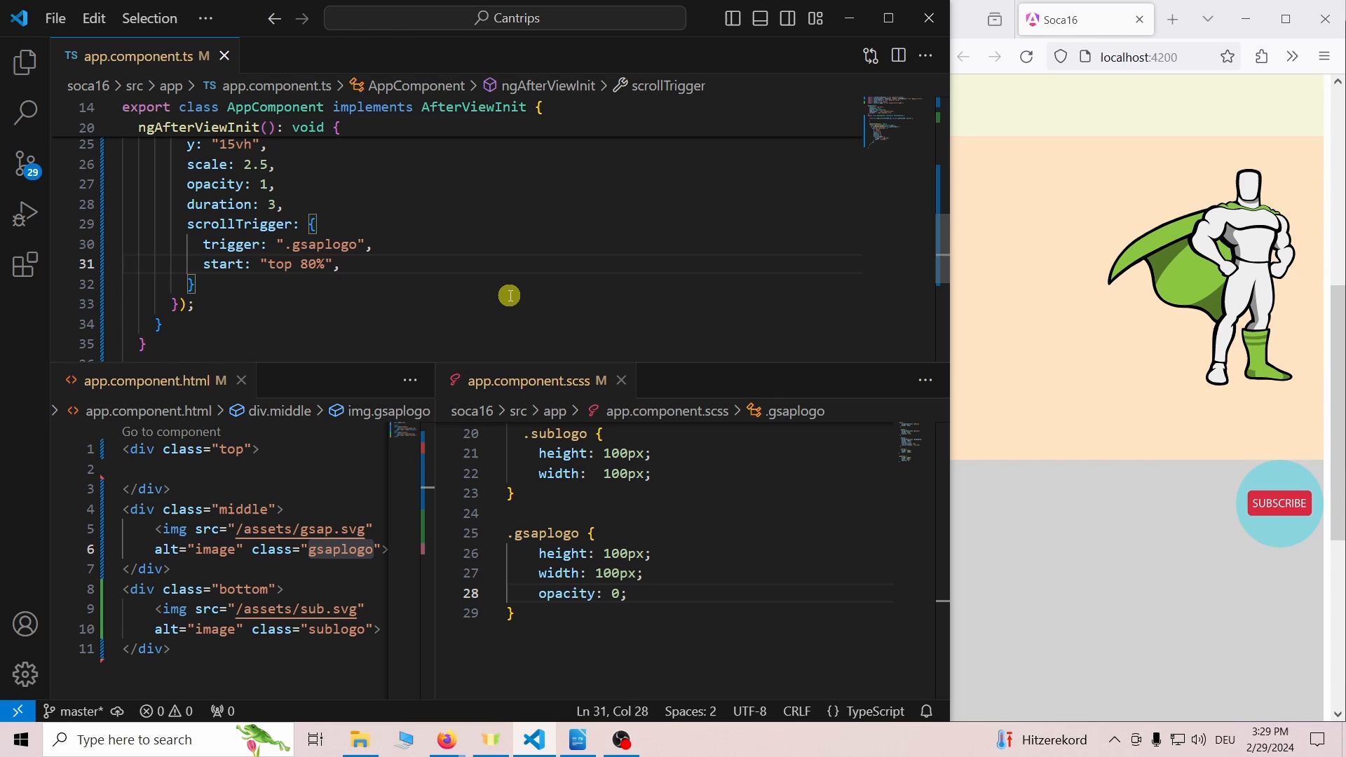
Step: Add markers: true to the scrollTrigger and check the start/end lines in the preview
{"action": "type", "text": "markers: true"}
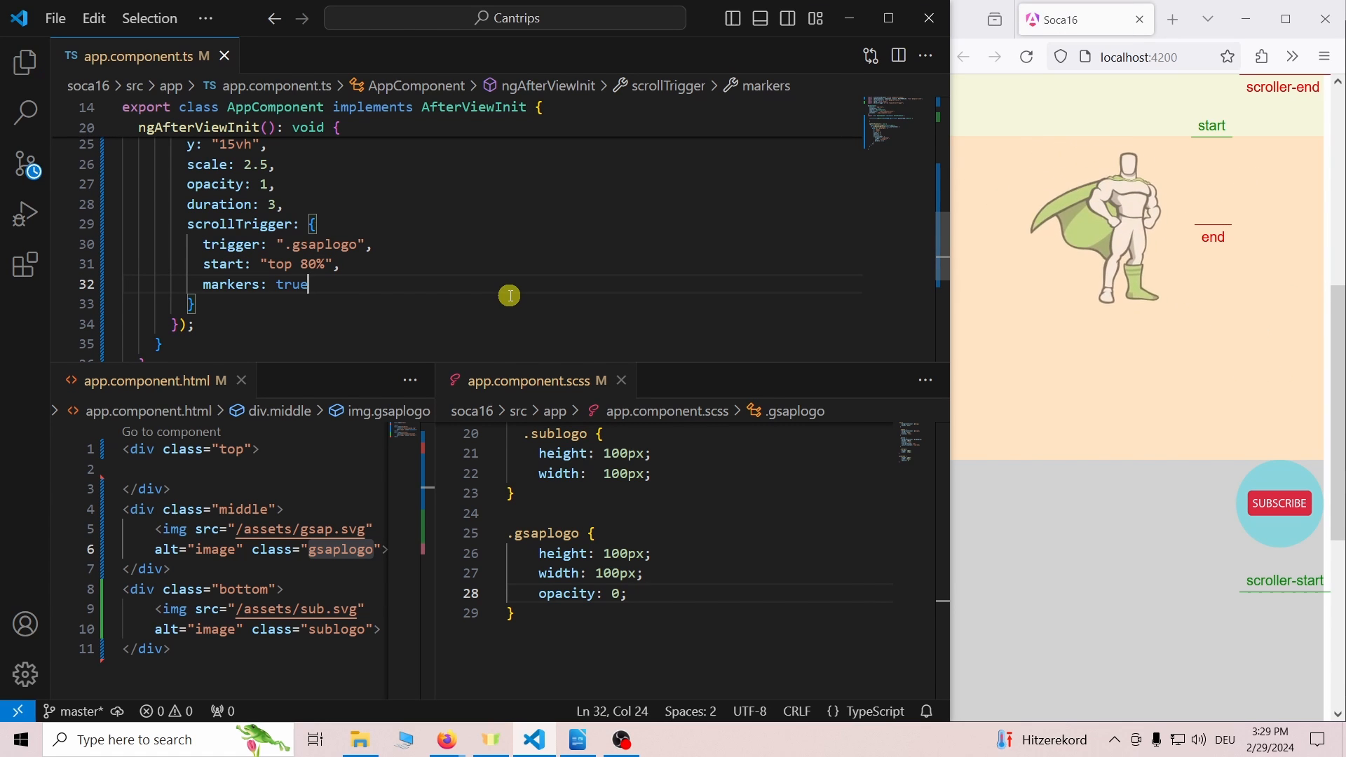
{"action": "scroll", "scroll_direction": "down", "scroll_amount": 3}
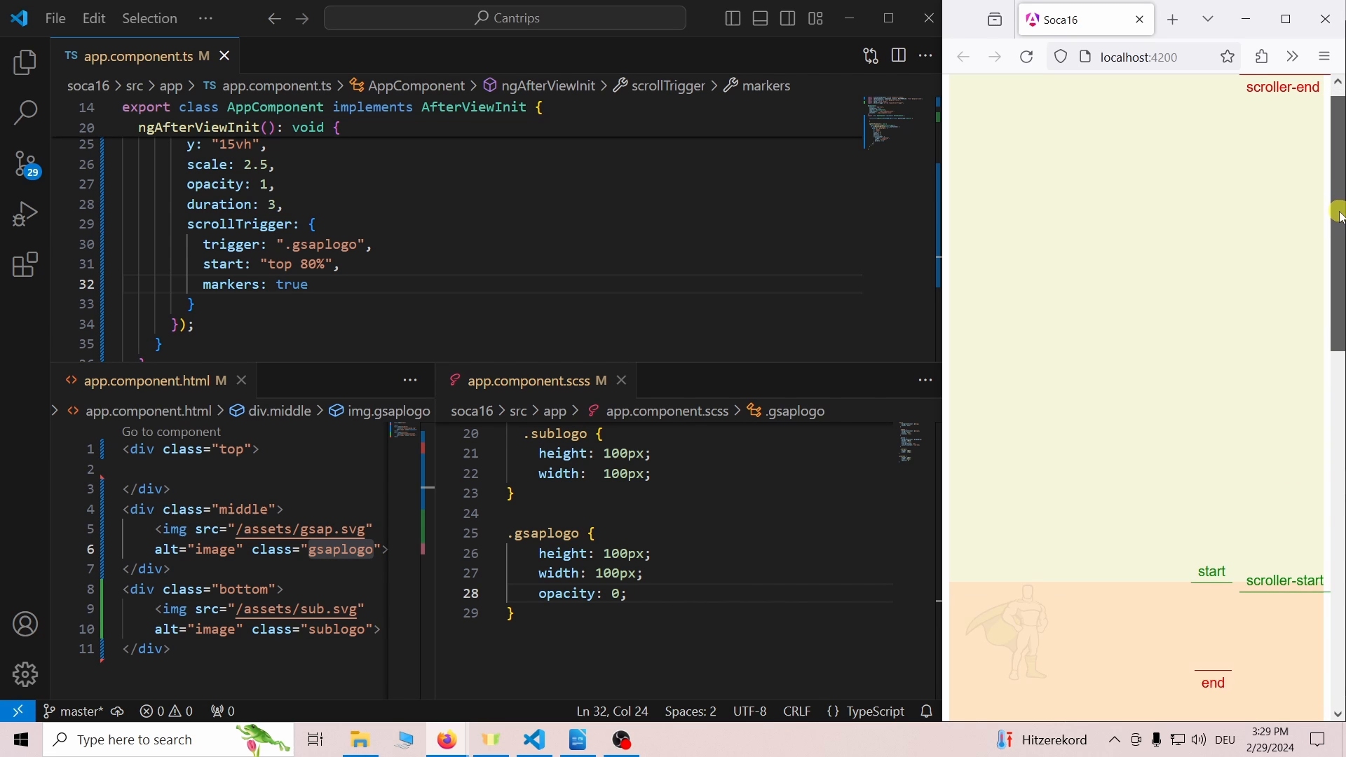
{"action": "scroll", "scroll_direction": "down", "scroll_amount": 3}
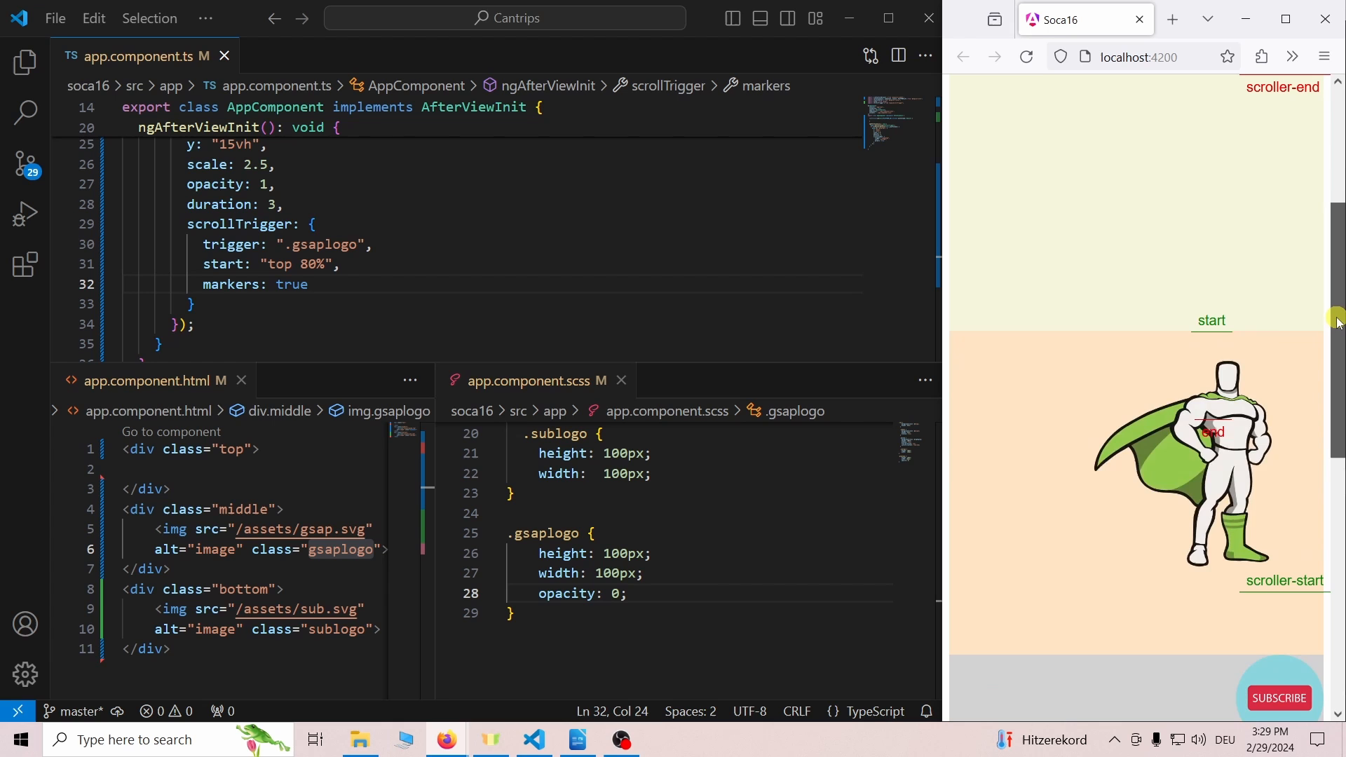
{"action": "double_click", "coordinate": [557, 433]}
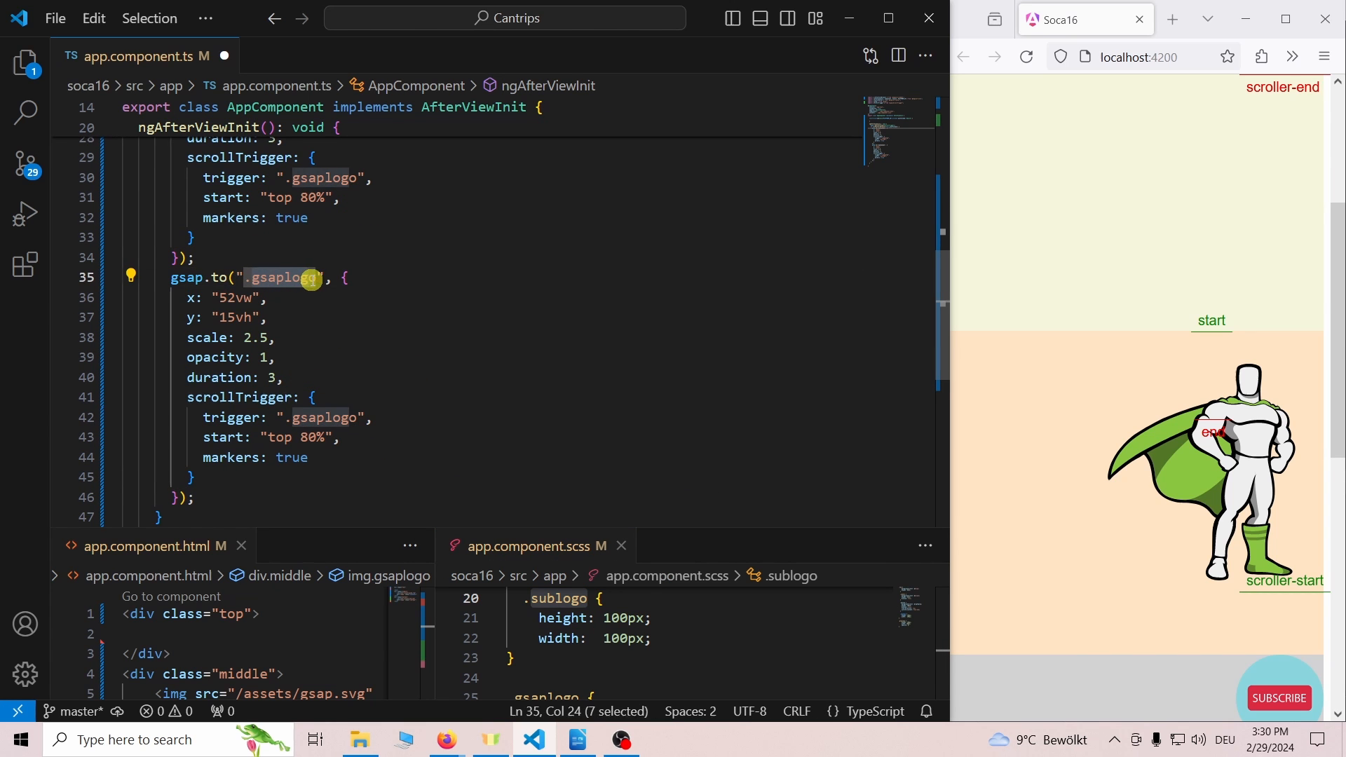
Step: Retarget the copied tween to .sublogo with x "-52vw" and rotate: 360
{"action": "type", "text": "sublogo"}
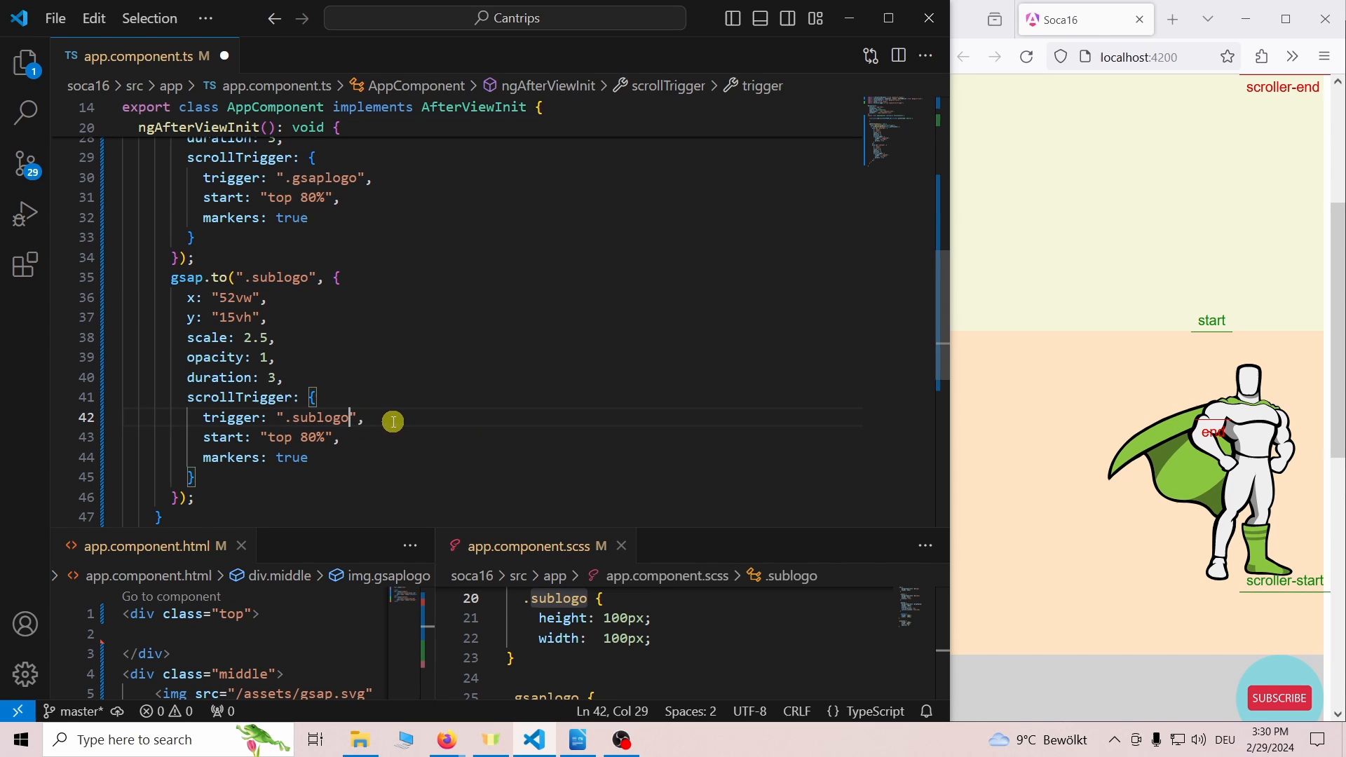
{"action": "type", "text": "-"}
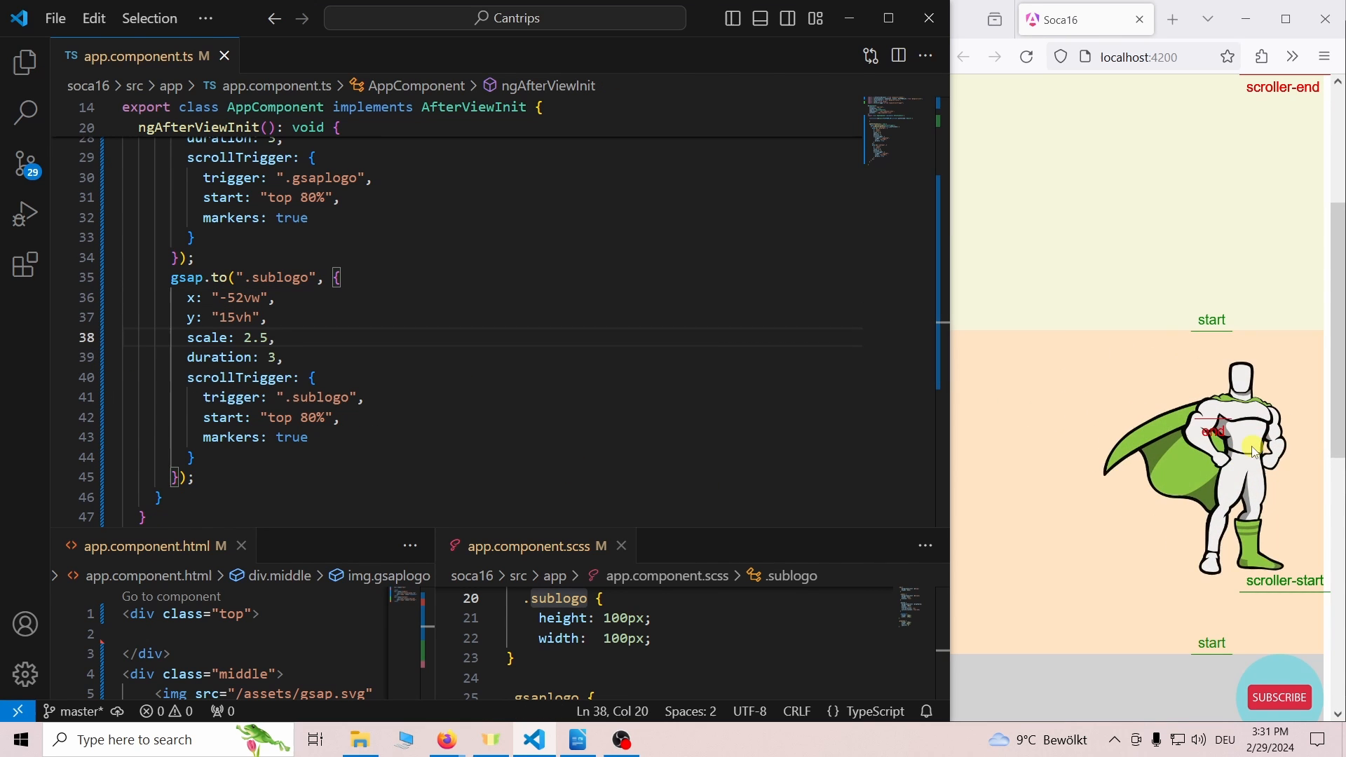
{"action": "type", "text": "rotate: 360"}
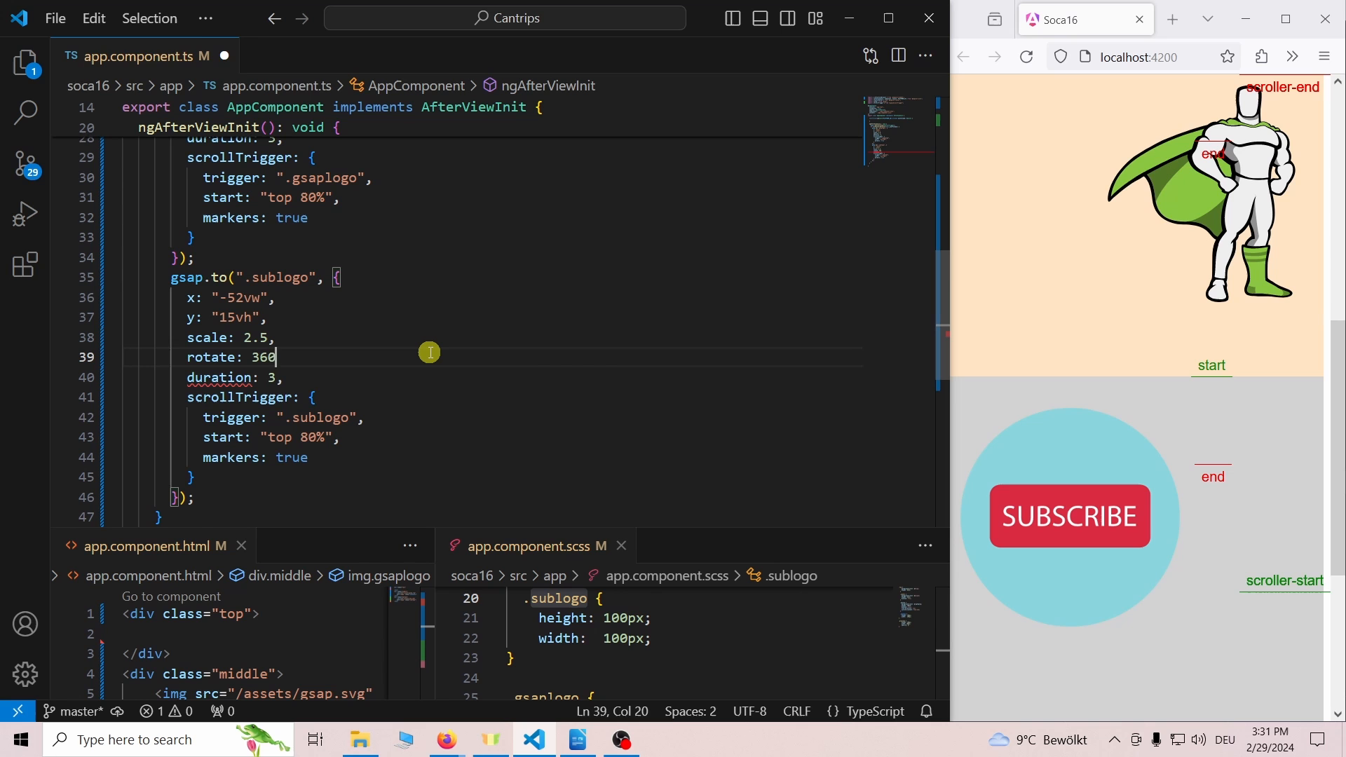
{"action": "type", "text": ","}
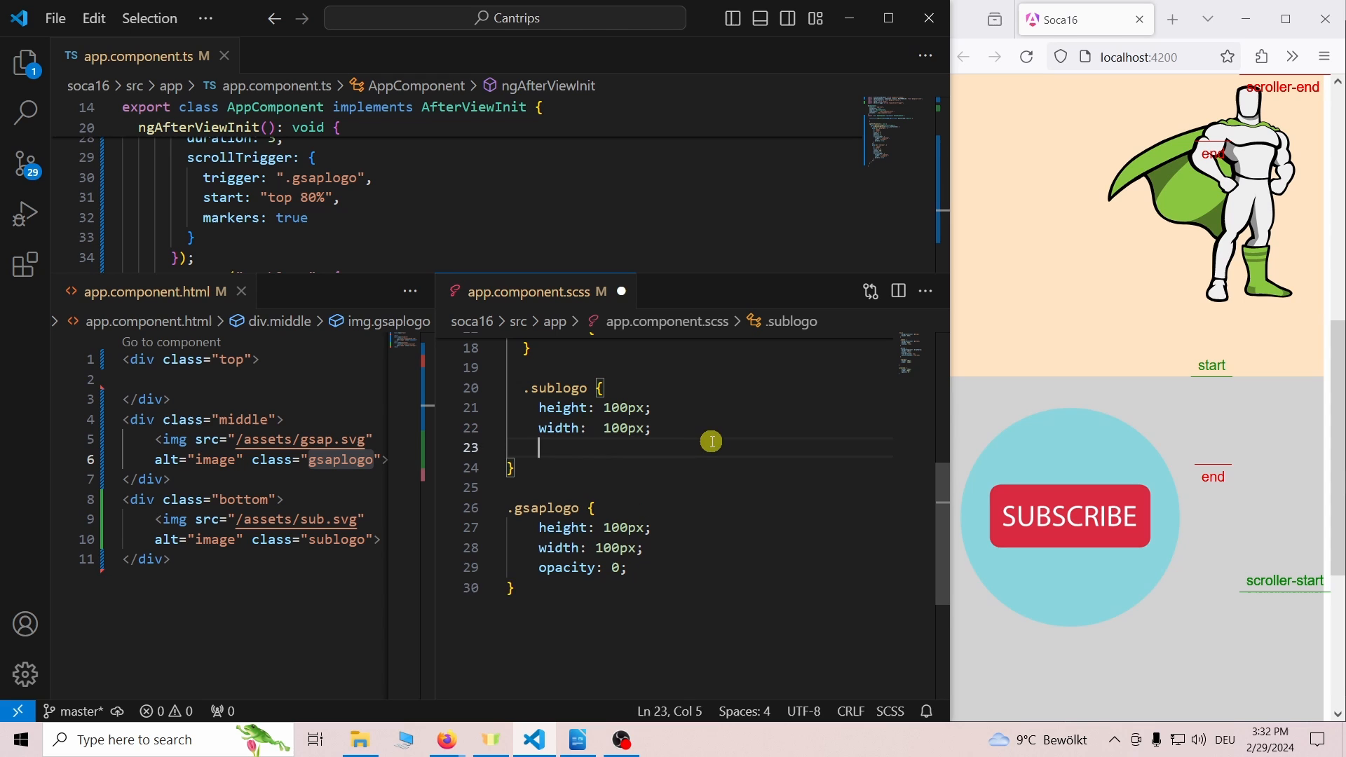
Step: Give .sublogo position: absolute so it can sit 100px past the right edge
{"action": "type", "text": "position: absolute;"}
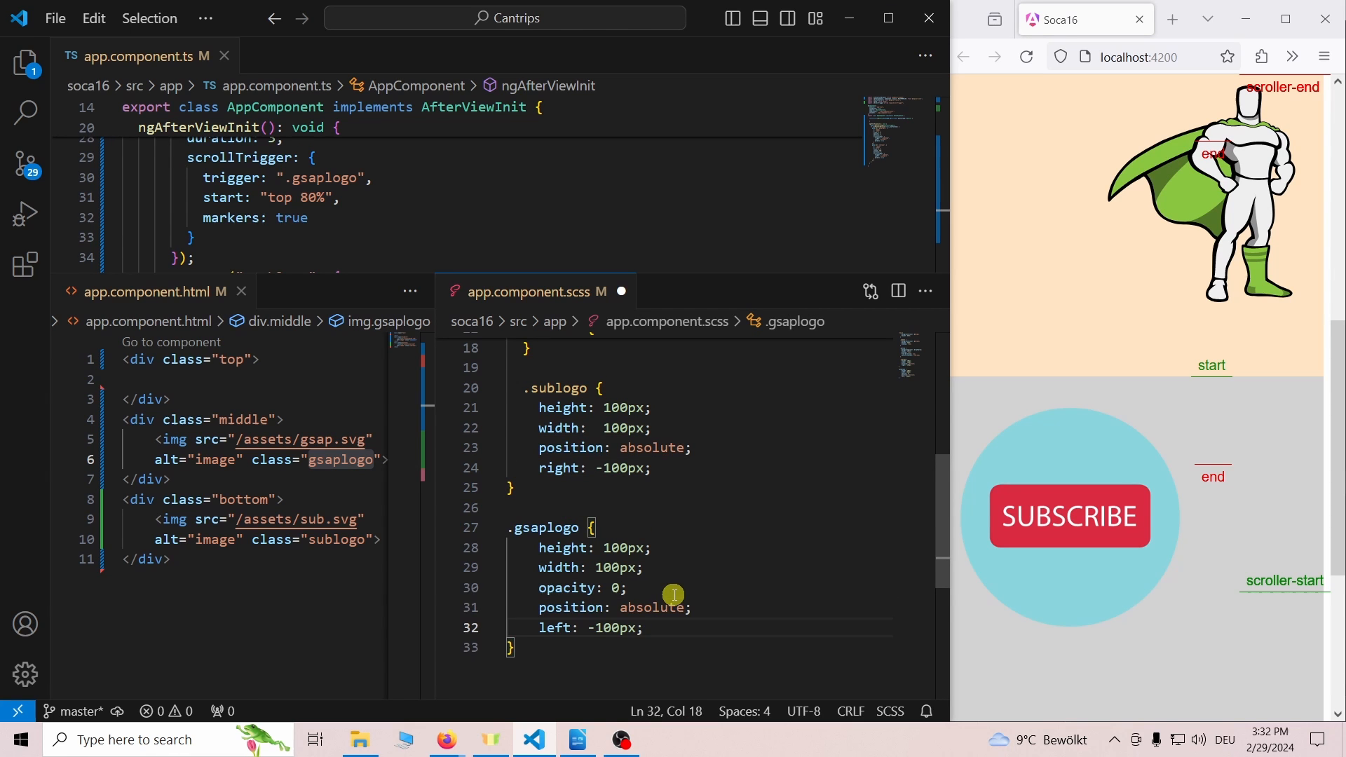
{"action": "mouse_move", "coordinate": [760, 580]}
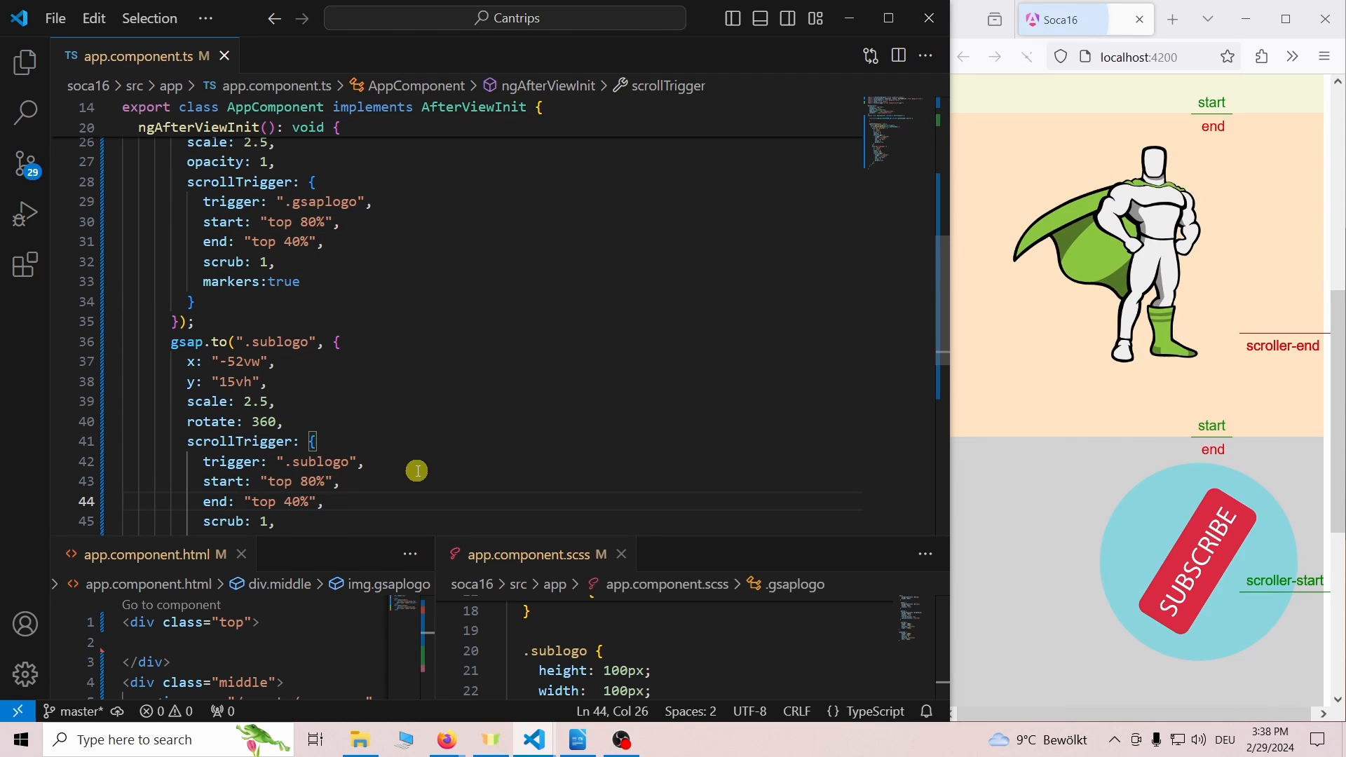
Step: Scroll the preview to test the scrubbed animations ending at top 40%
{"action": "scroll", "scroll_direction": "down", "scroll_amount": 3}
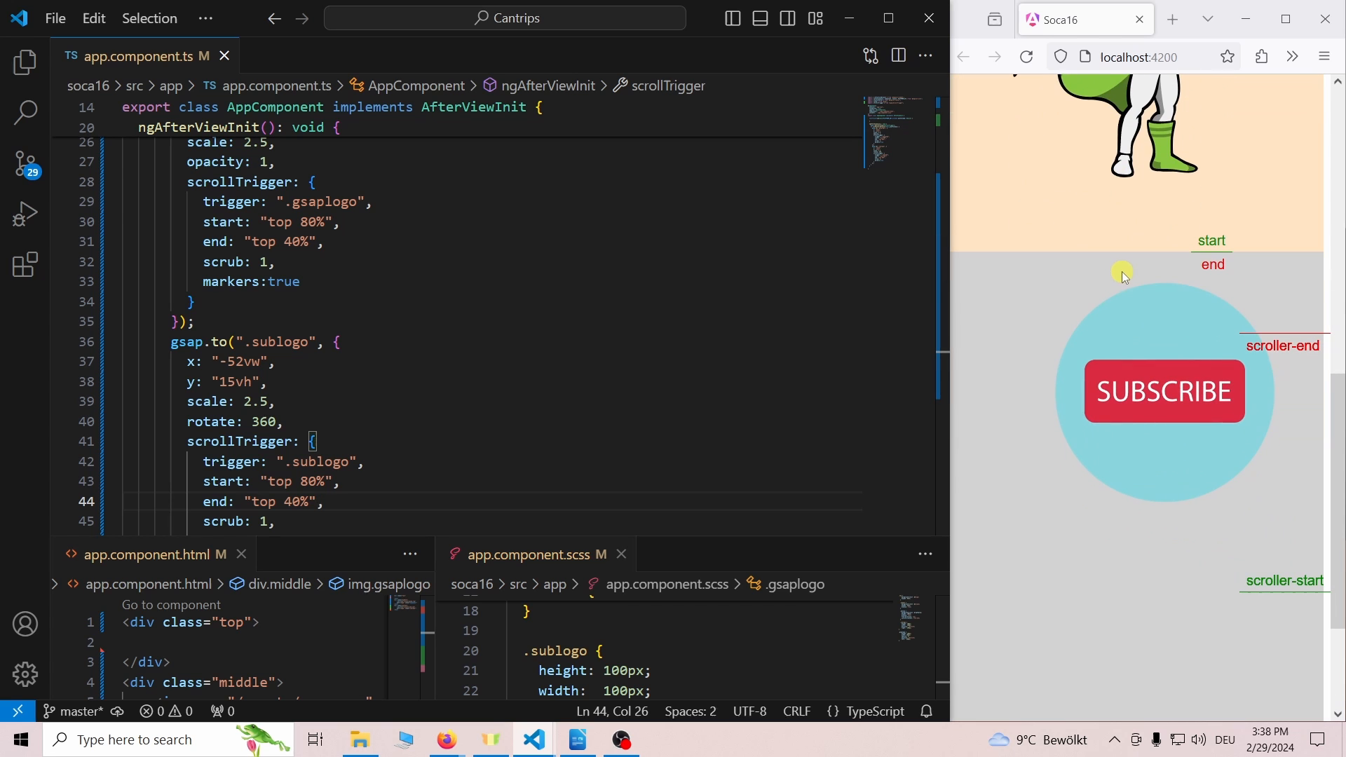